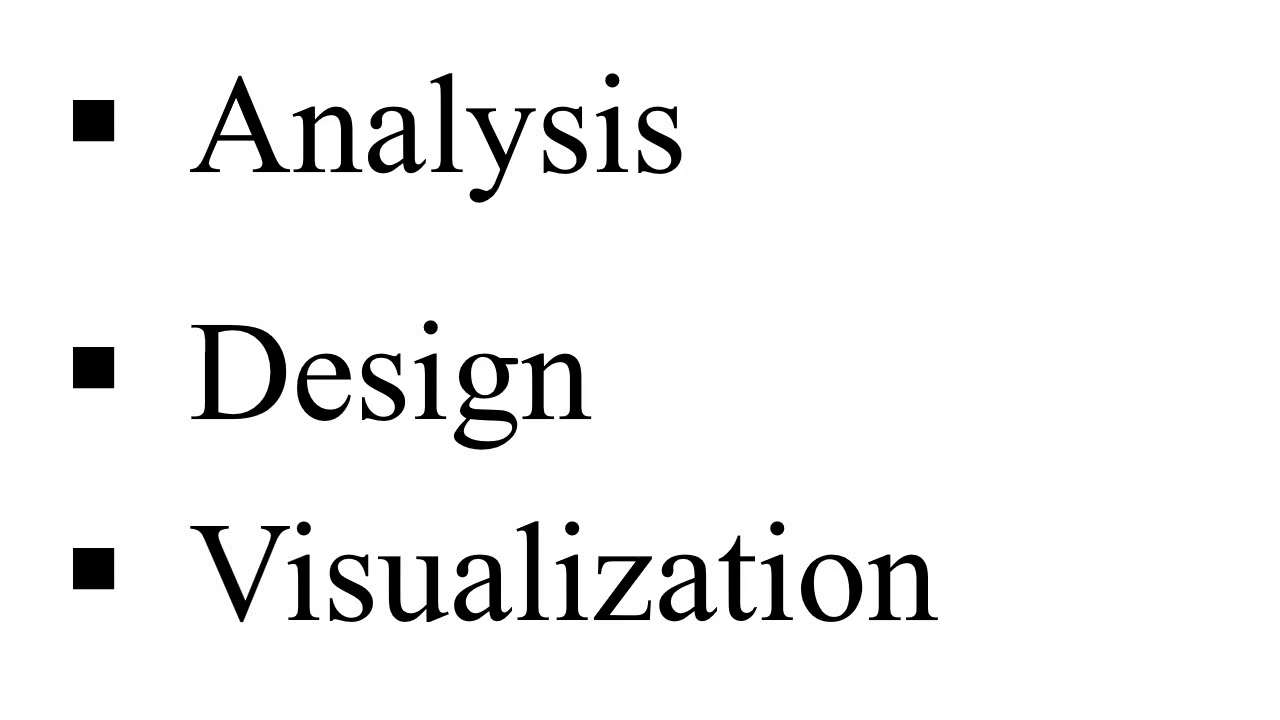
Tick Analysis, draw an arrow after Design, and sketch a column section and building in red ink
drag(860, 150, 1024, 110)
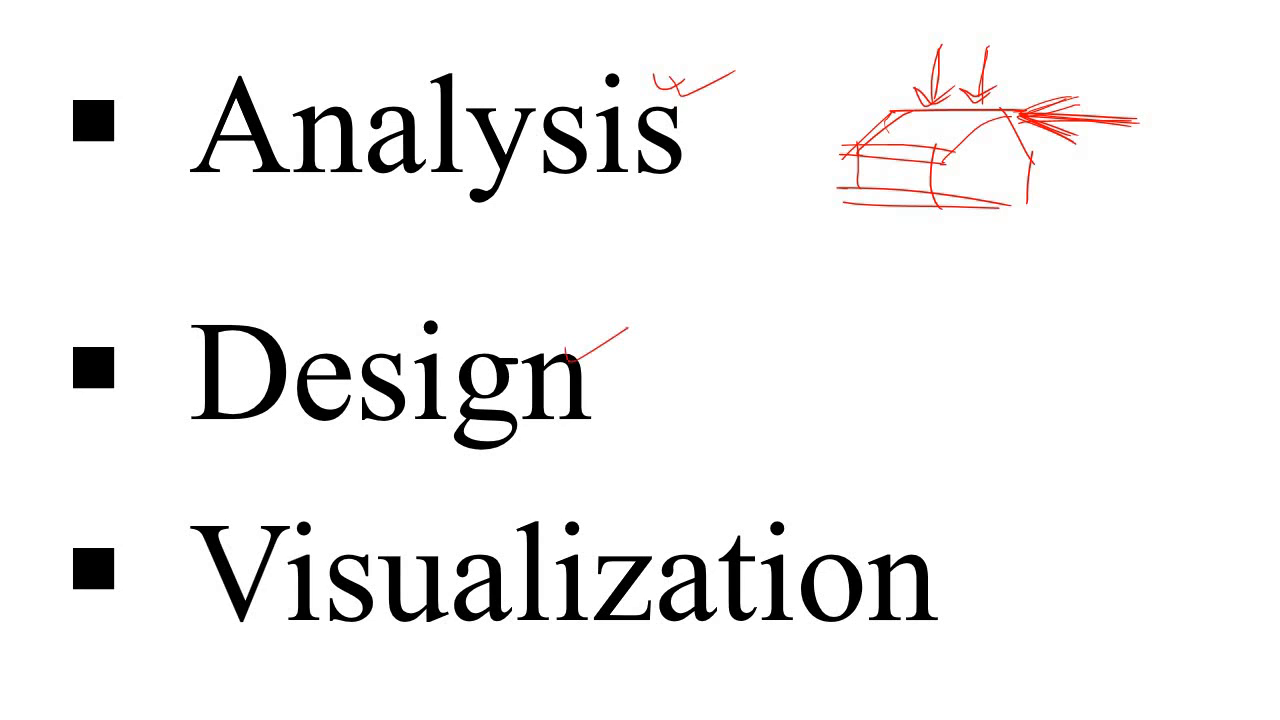
drag(596, 356, 744, 320)
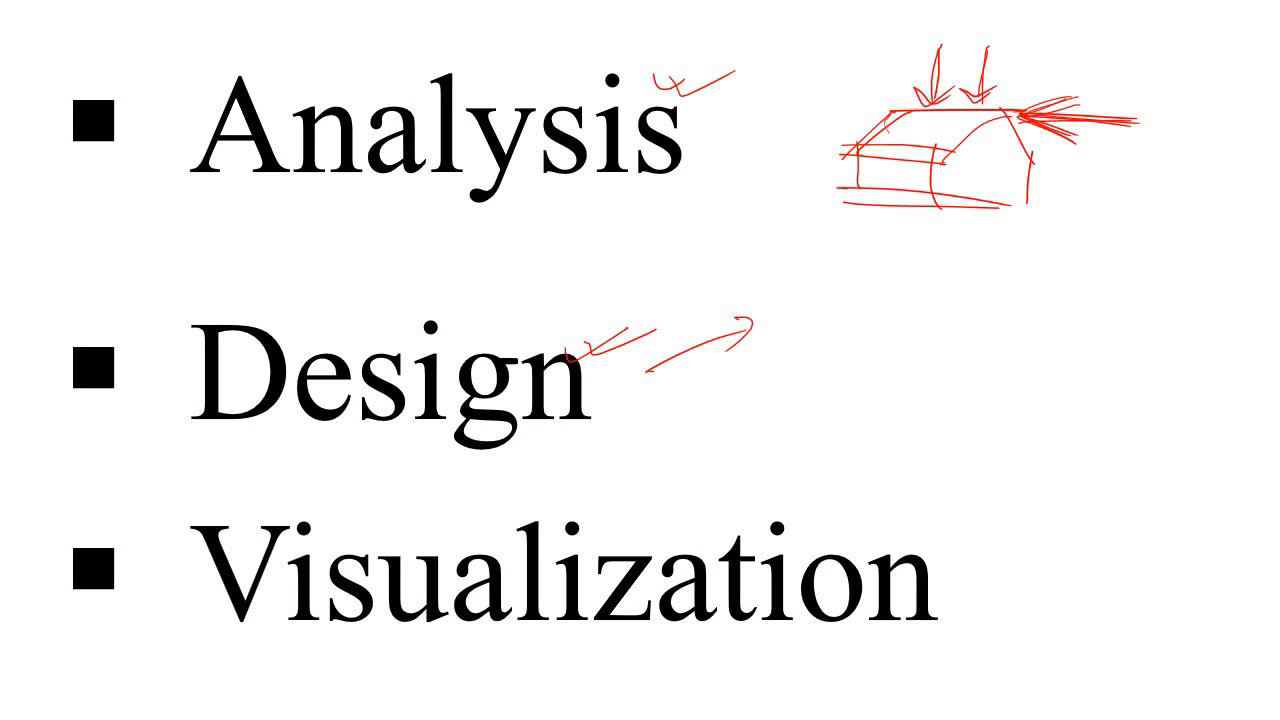
drag(880, 320, 960, 410)
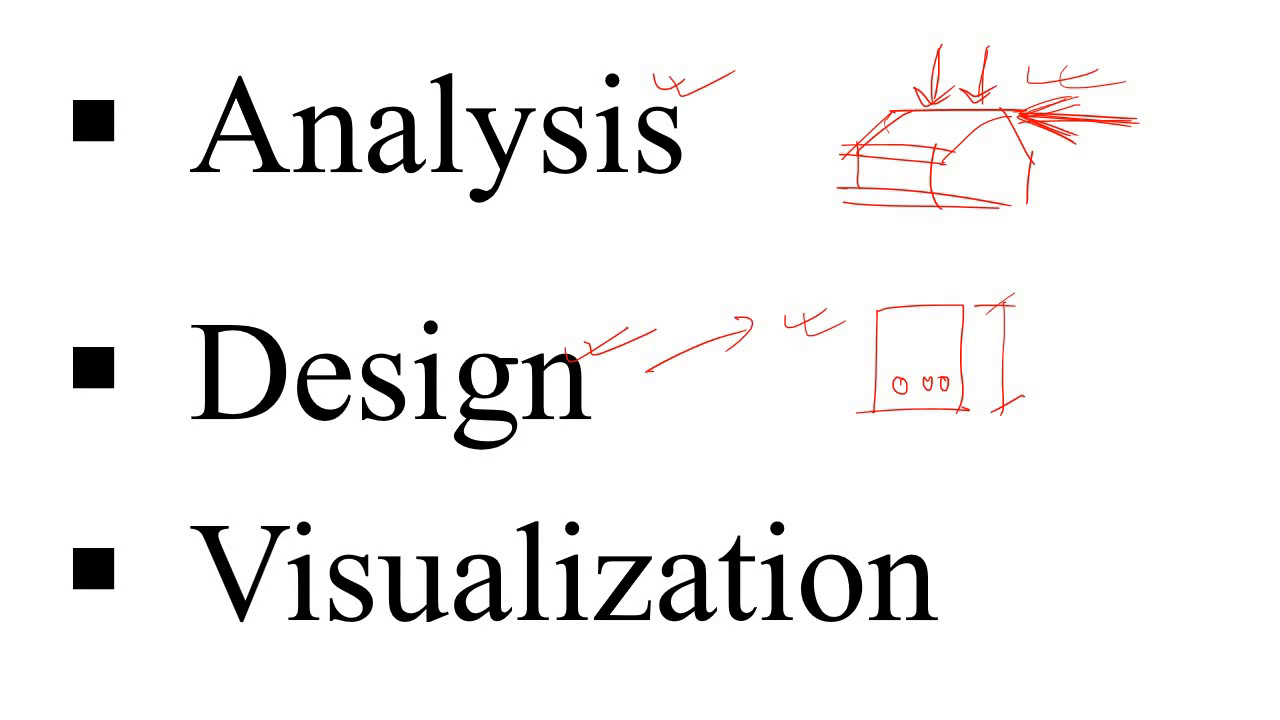
drag(90, 540, 164, 510)
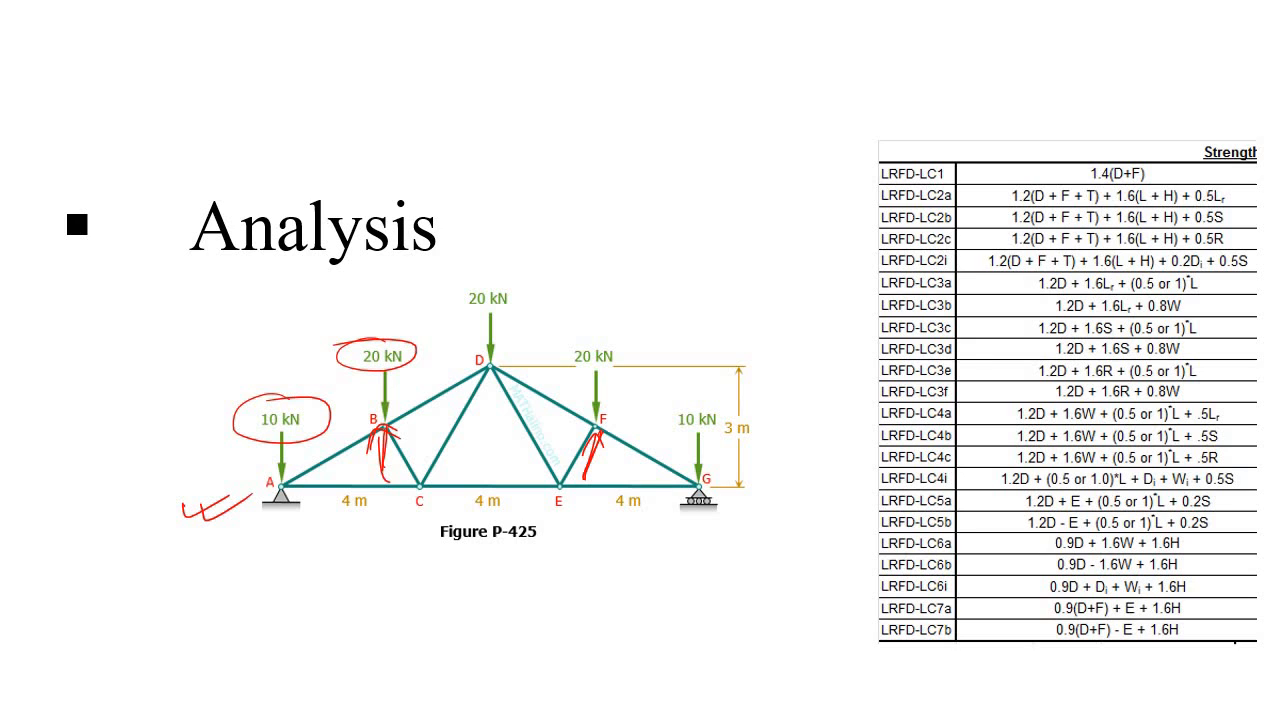
Write 'Codal' above the LRFD table, bracket its rows, point an arrow at it and mark truss joint loads
drag(560, 100, 644, 110)
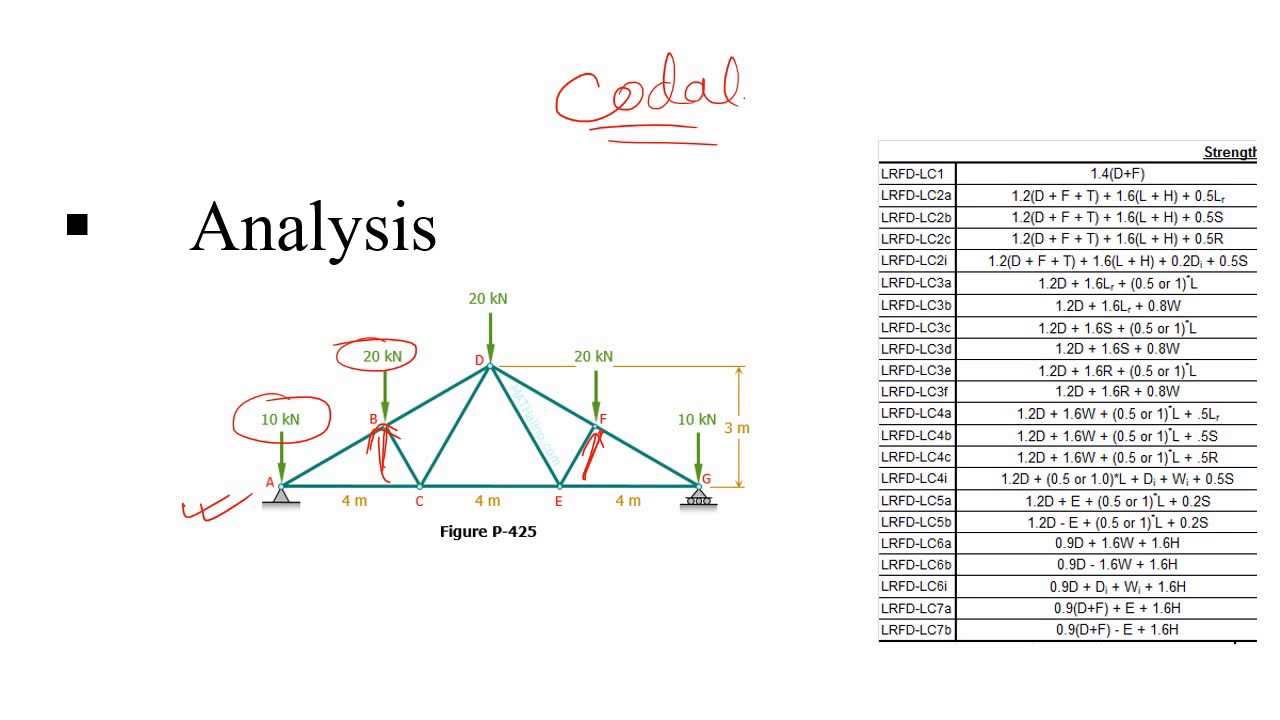
drag(956, 190, 916, 650)
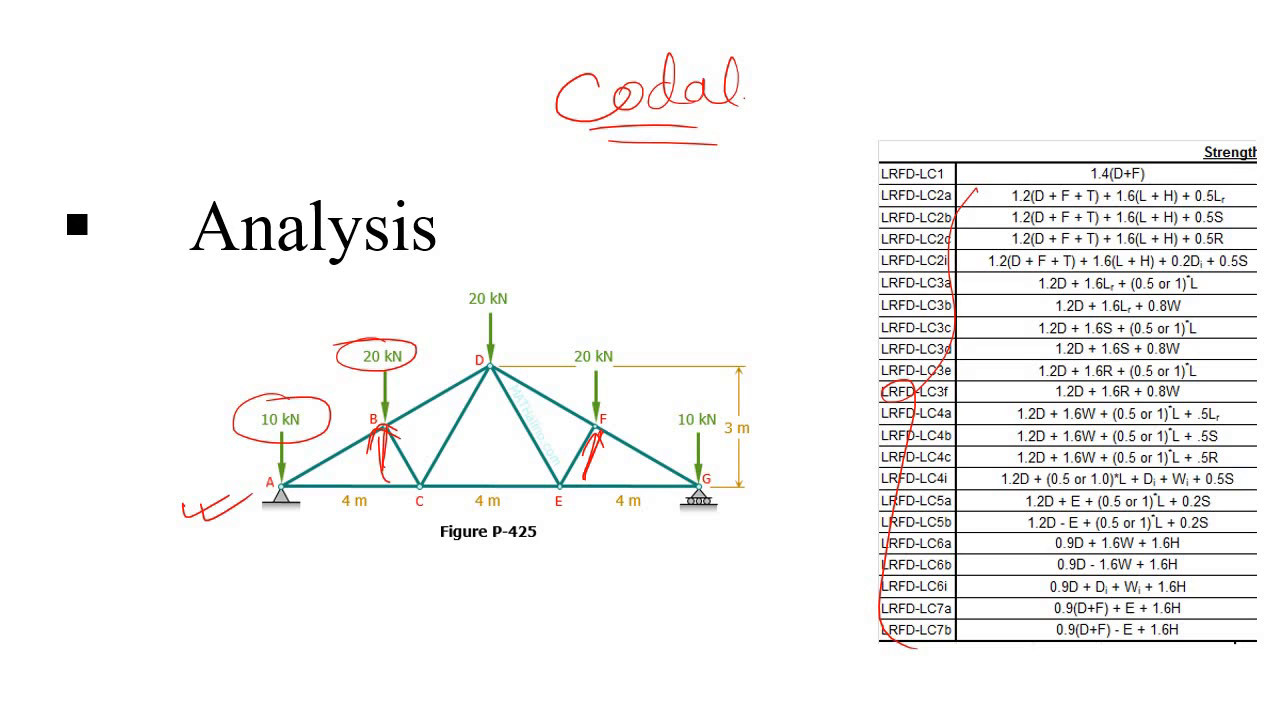
drag(770, 264, 876, 200)
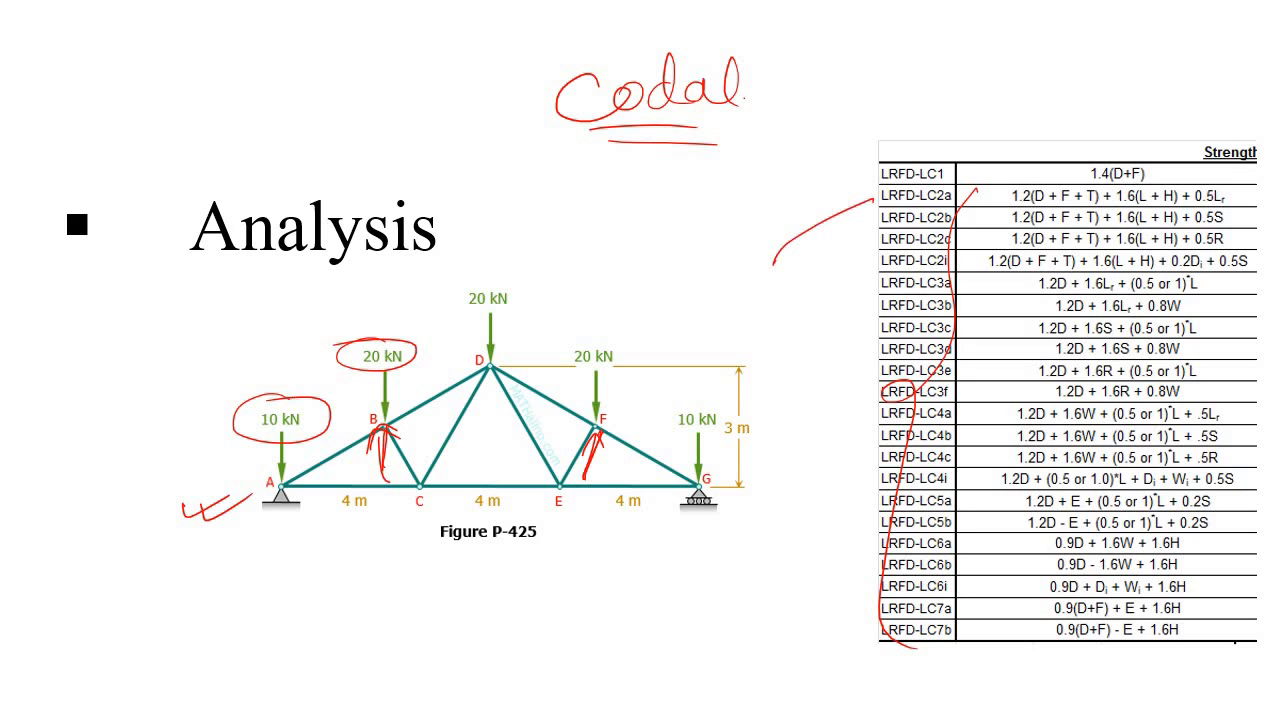
drag(770, 270, 850, 200)
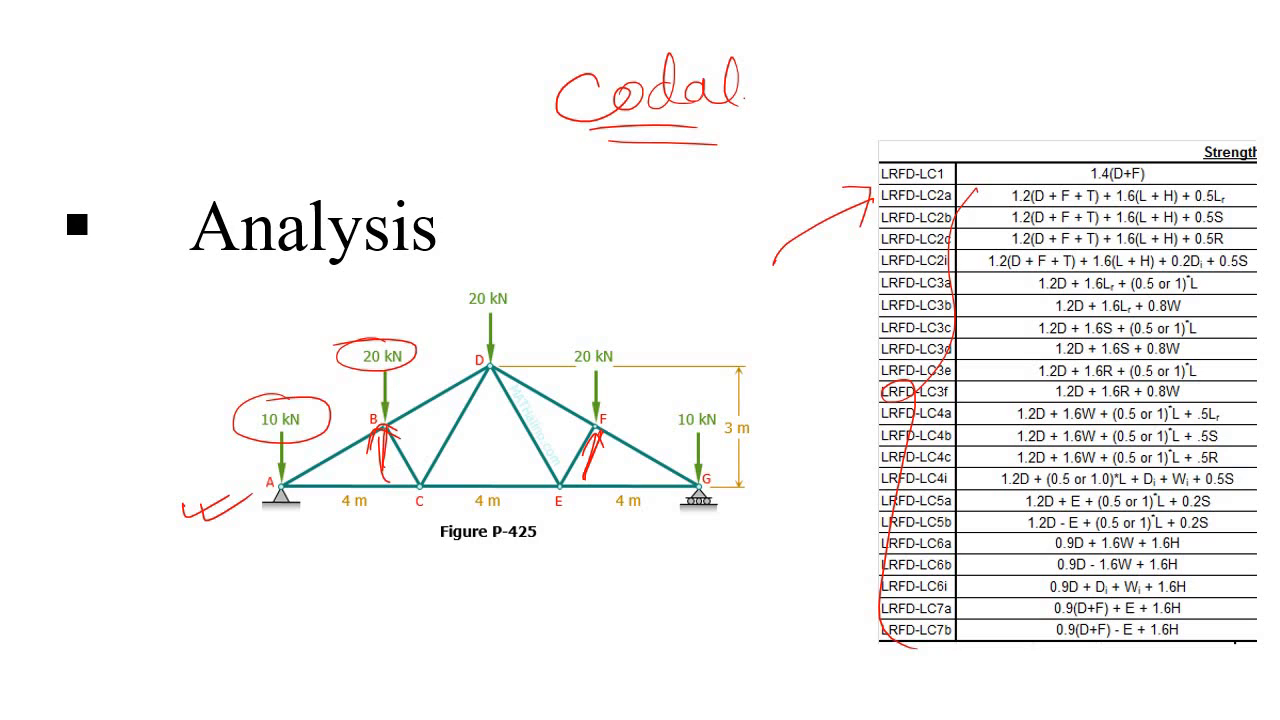
drag(510, 376, 584, 330)
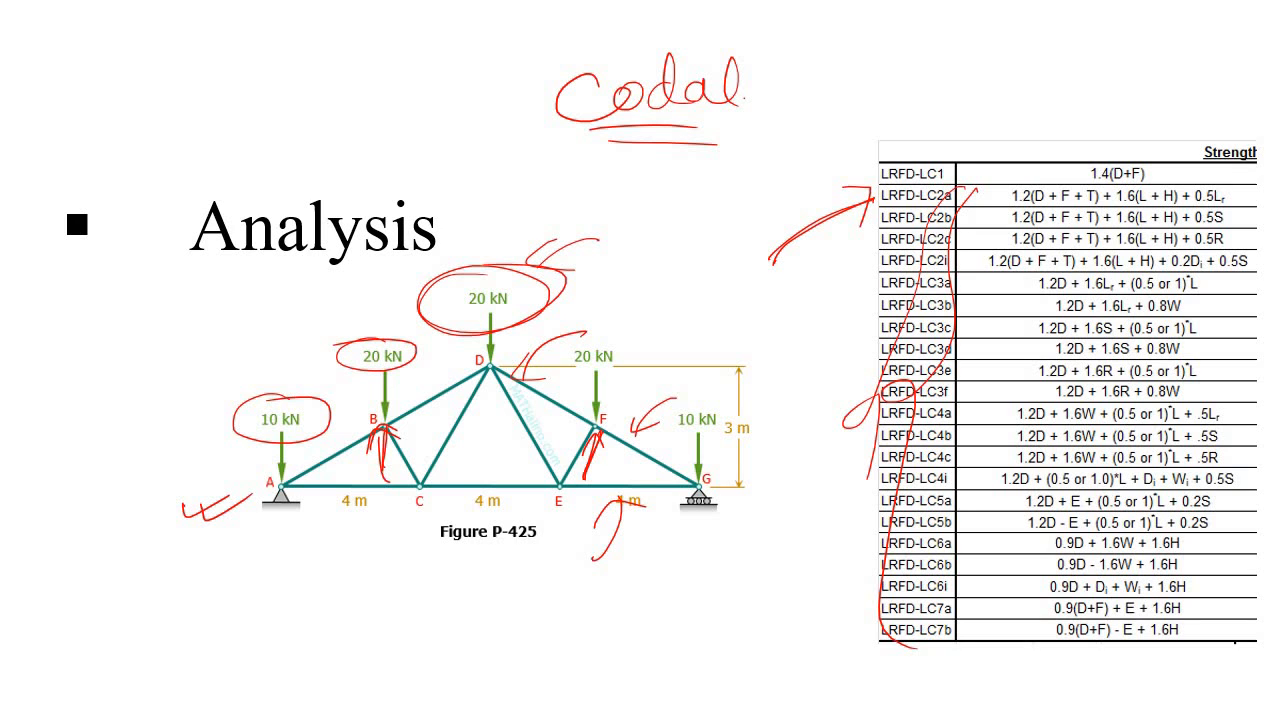
Draw red arrows at truss joints D, E, F and G on the Analysis slide
drag(390, 560, 464, 486)
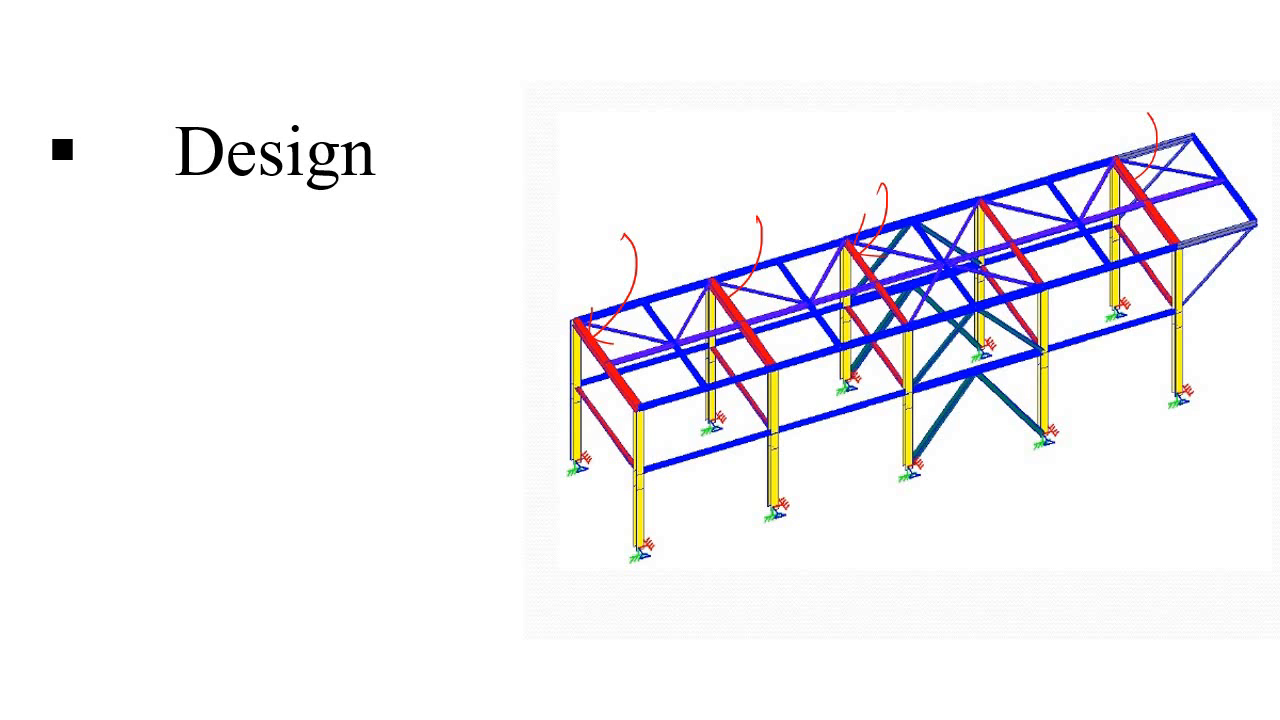
Draw red curved arrows over the red roof beams of the 3D steel frame model
drag(544, 100, 600, 120)
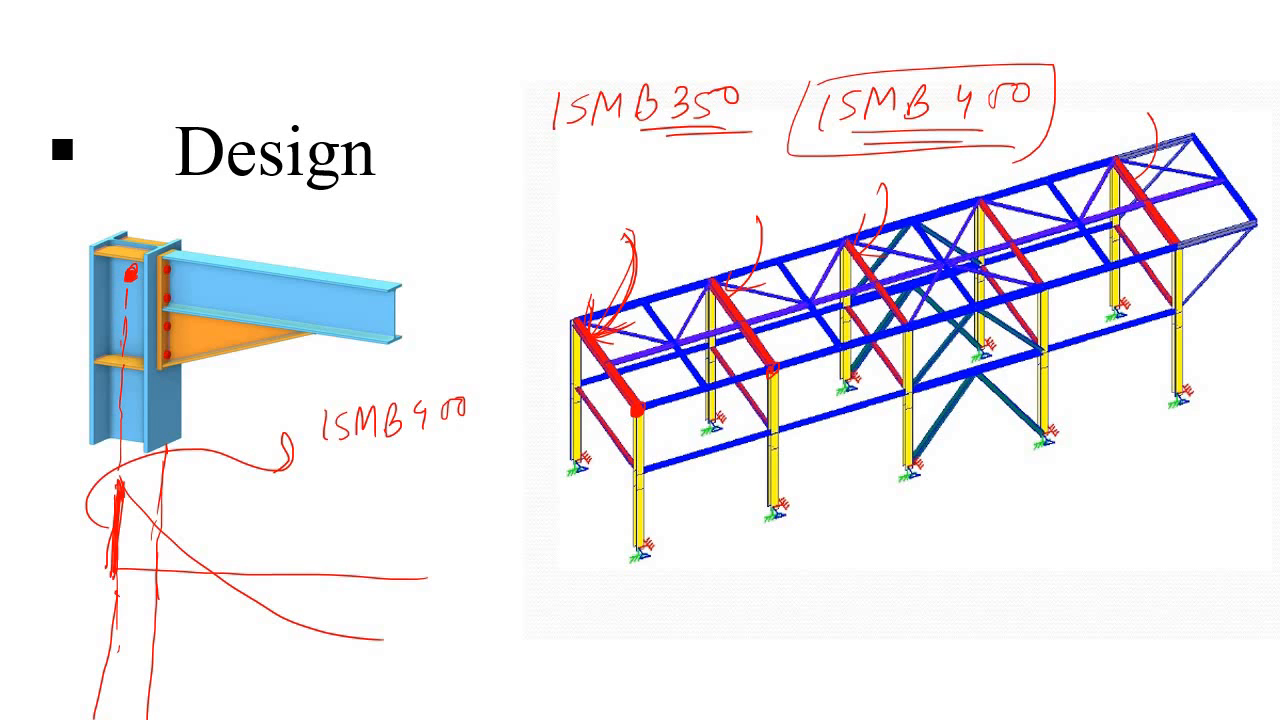
Label the frame ISMB350/ISMB400, circle the beam-column connection and add red arrows to its sketch
drag(280, 200, 244, 240)
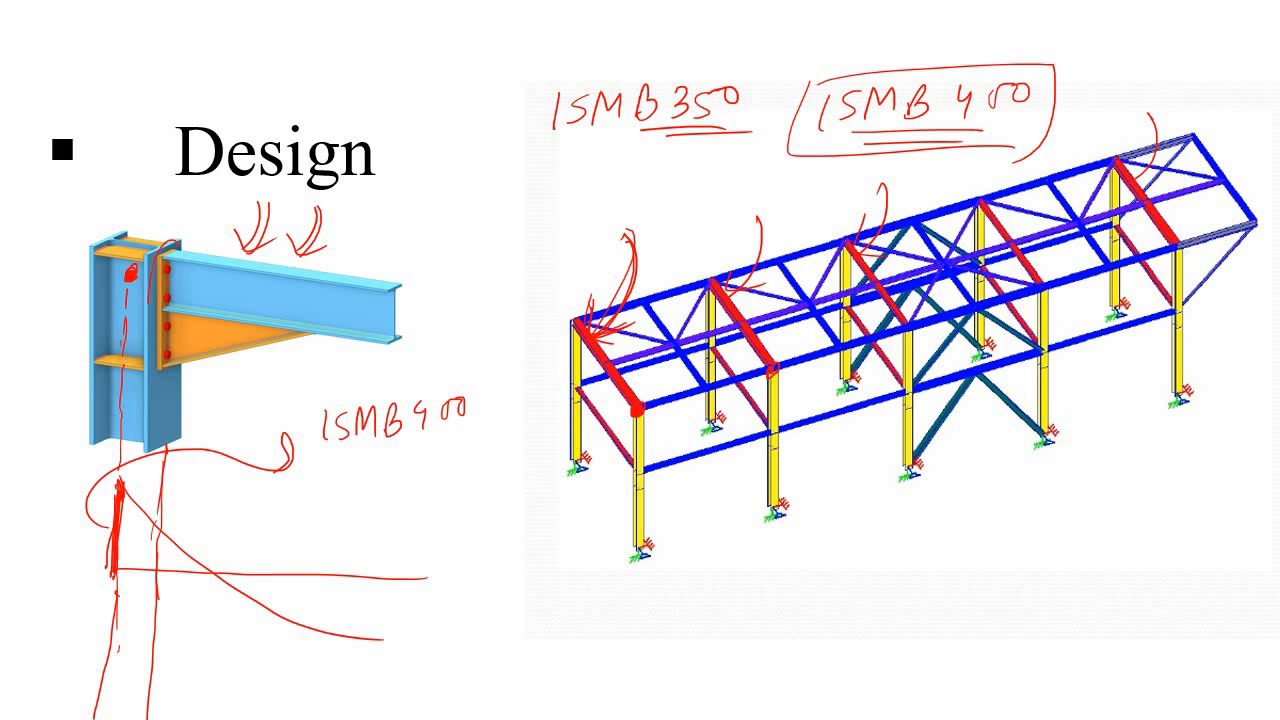
drag(160, 250, 180, 320)
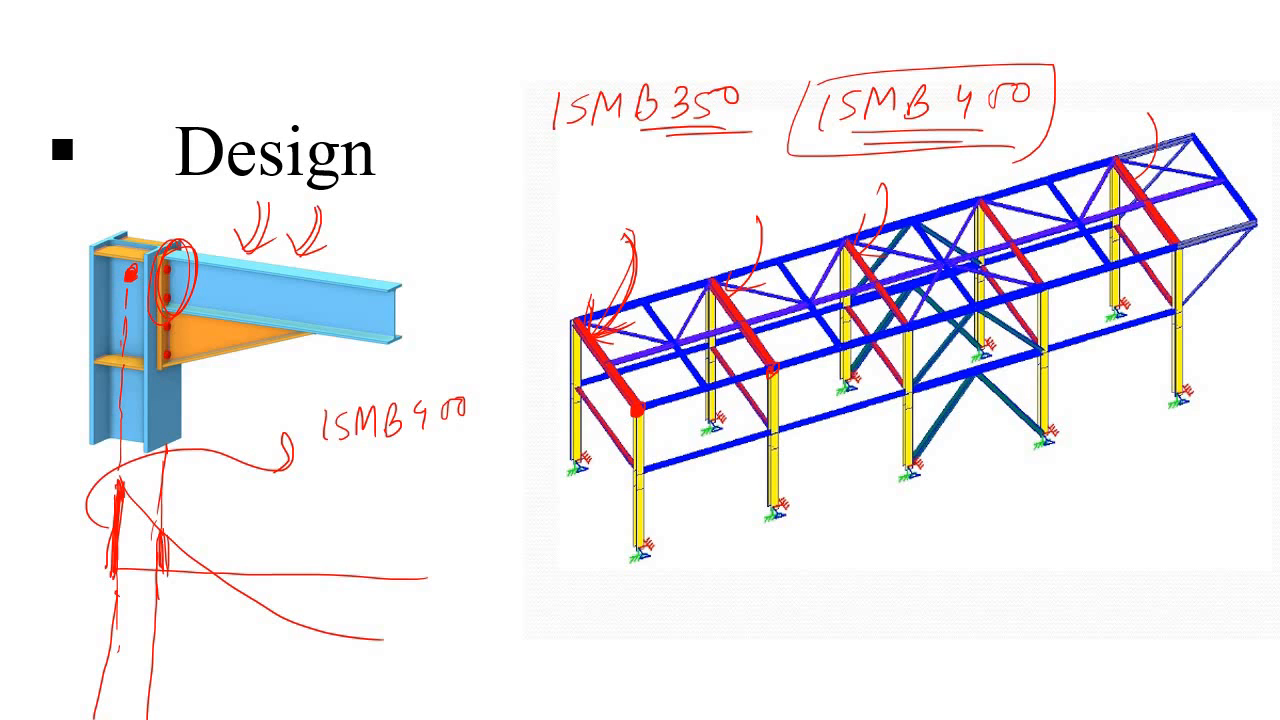
drag(150, 560, 224, 524)
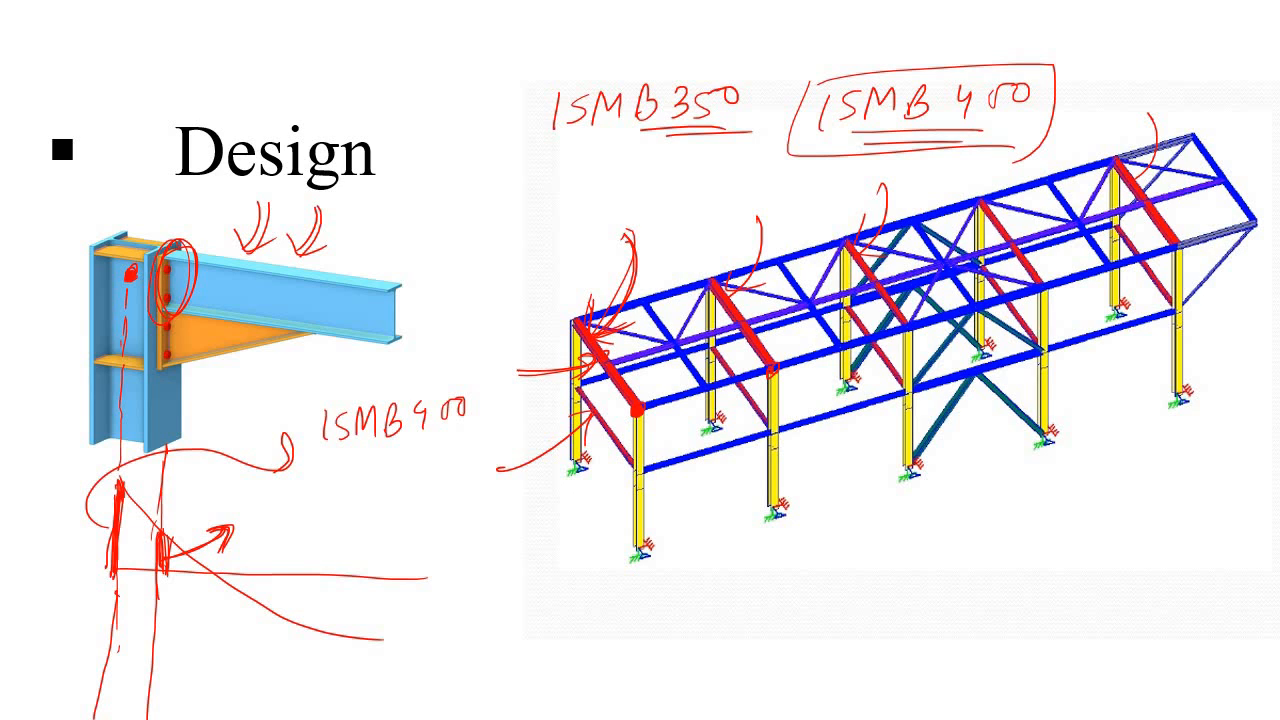
text(IS)
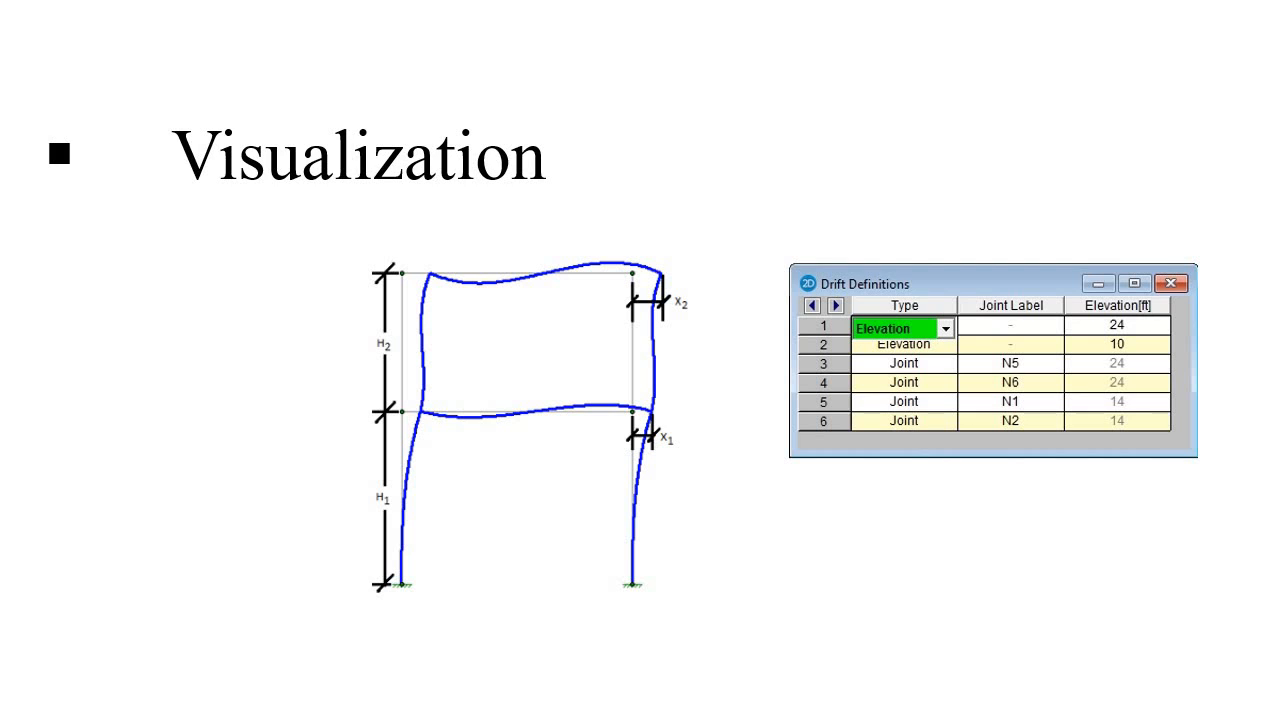
Draw a red arrow at the base of the drift diagram's right column
drag(640, 524, 720, 504)
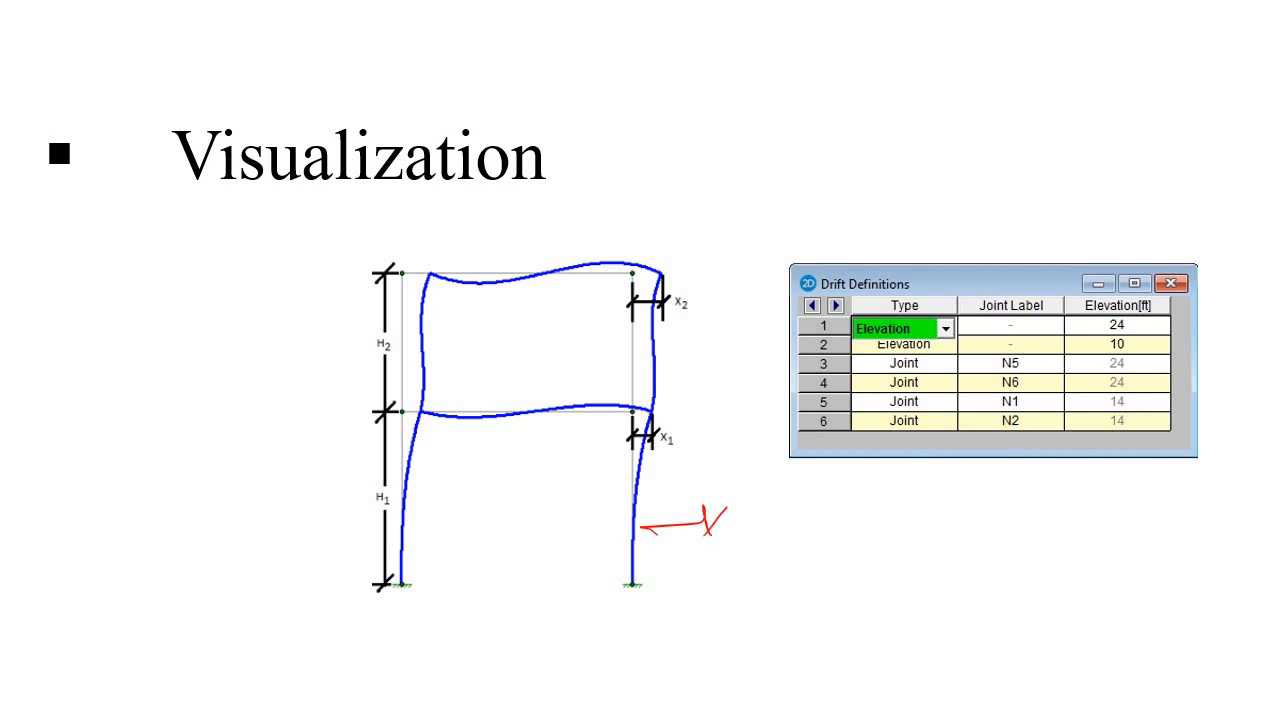